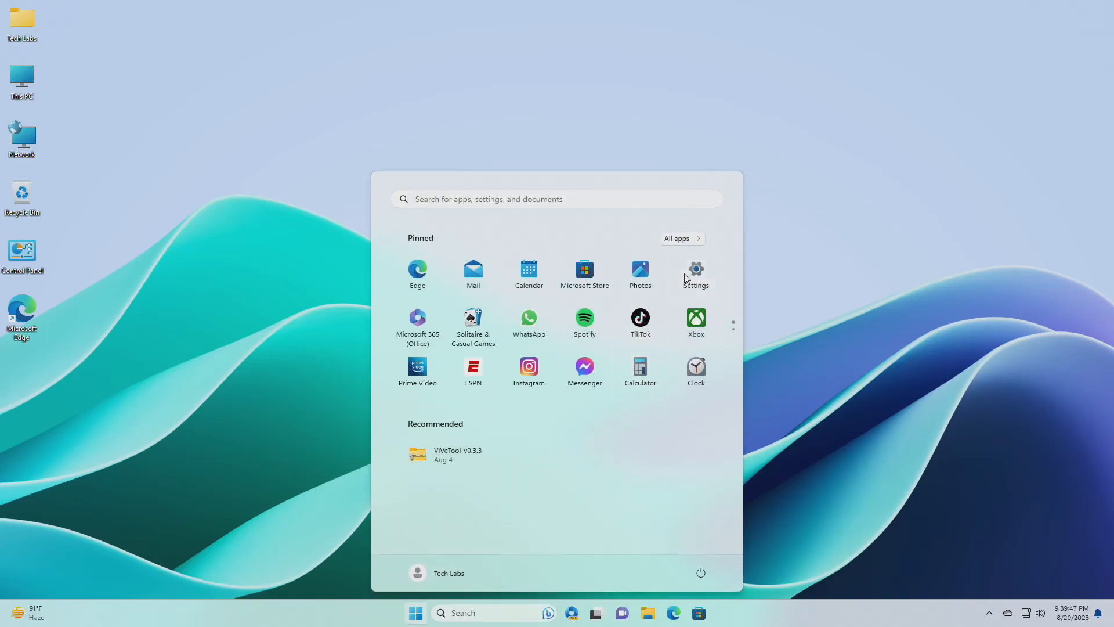
View the Windows Update page in Settings, which reports the device is up to date.
click(695, 274)
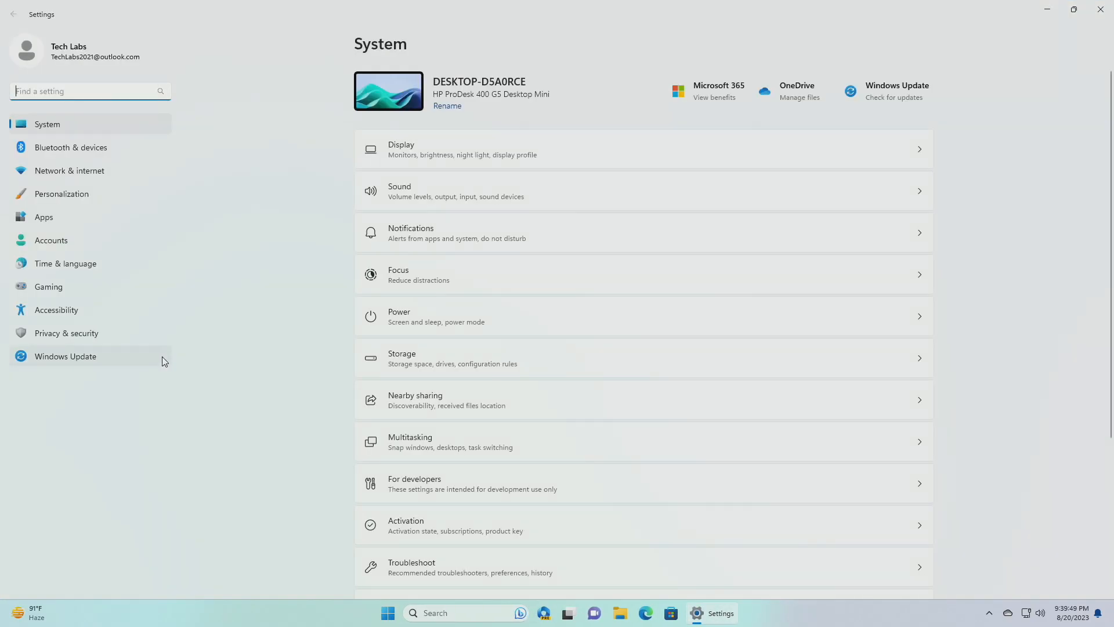
click(65, 357)
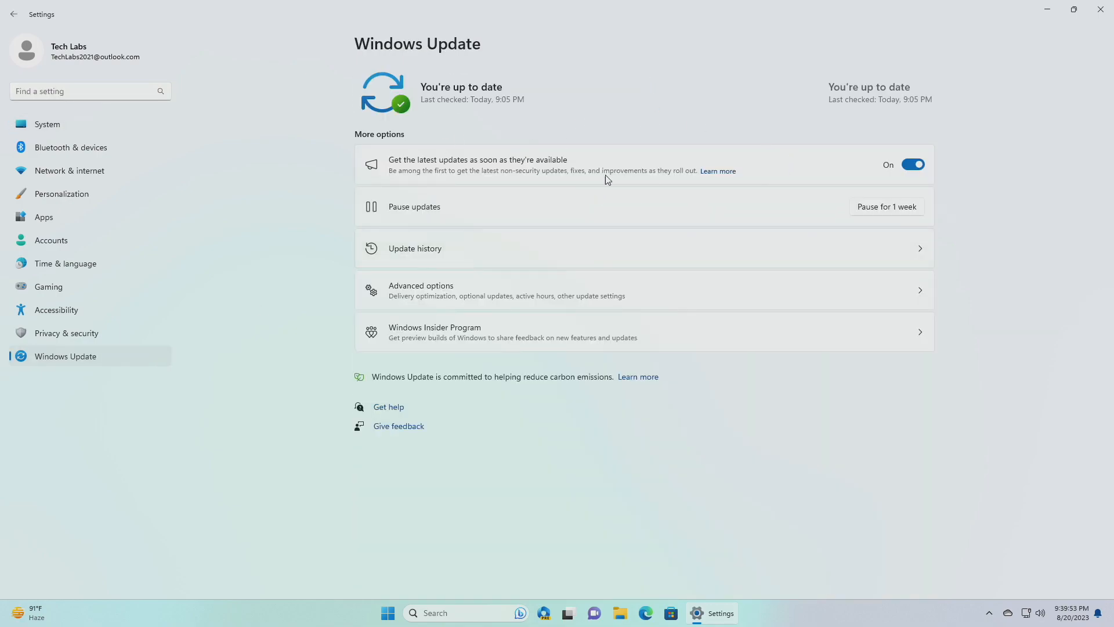
mouse_move(840, 197)
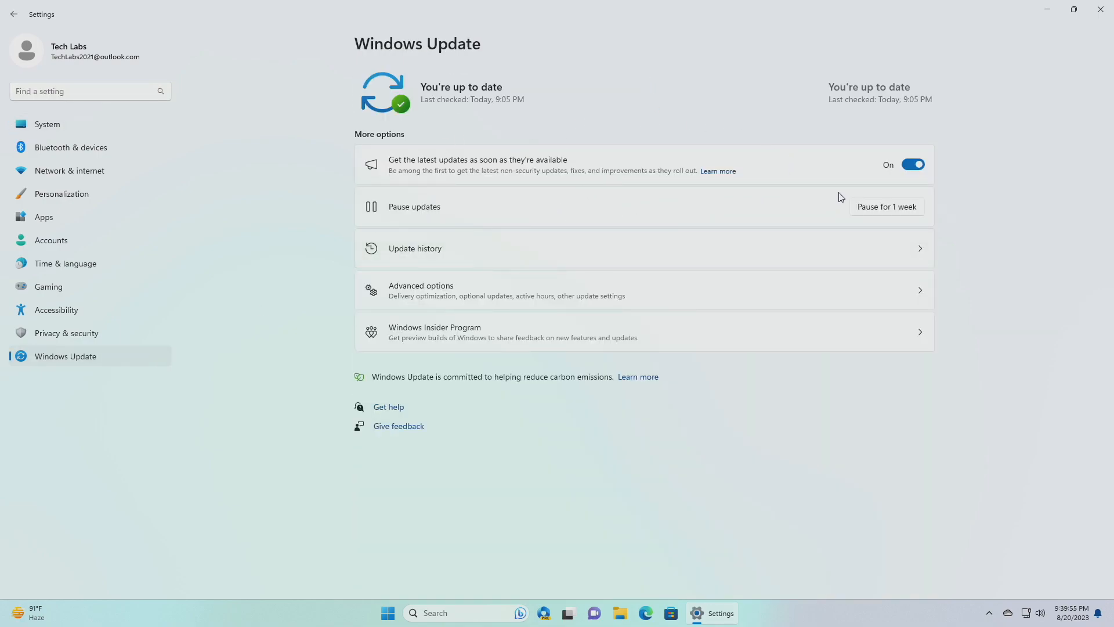
mouse_move(737, 474)
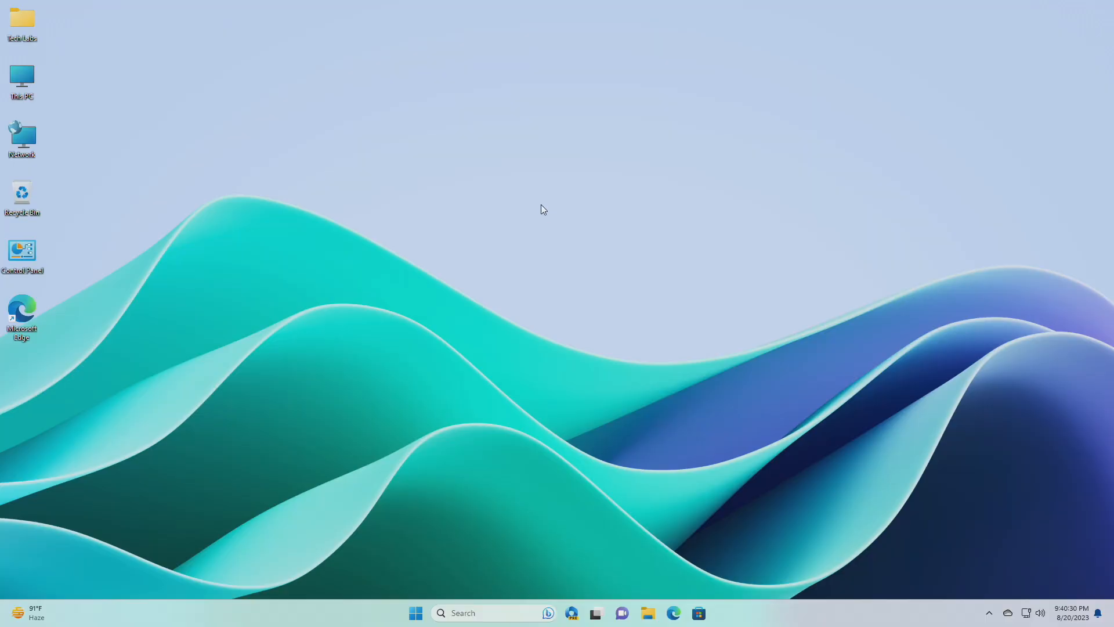
Start a new desktop shortcut targeting 'cmd /s /c USOClient StartInteractiveScan & start ms-settings:windowsupdate'.
right_click(542, 207)
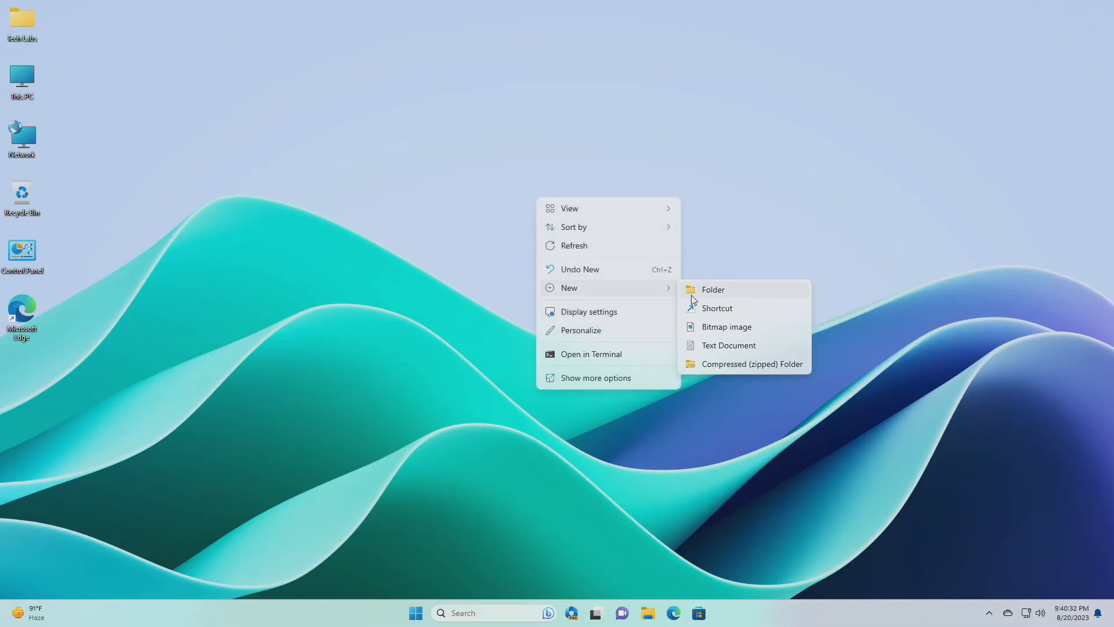
click(718, 308)
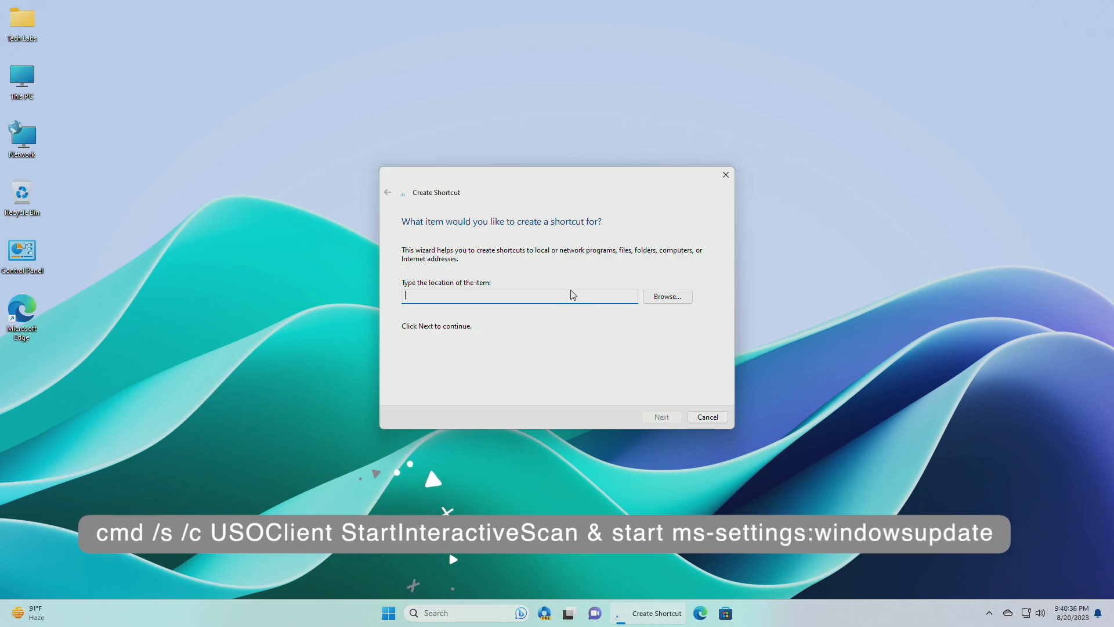
text(cmd /s /c U)
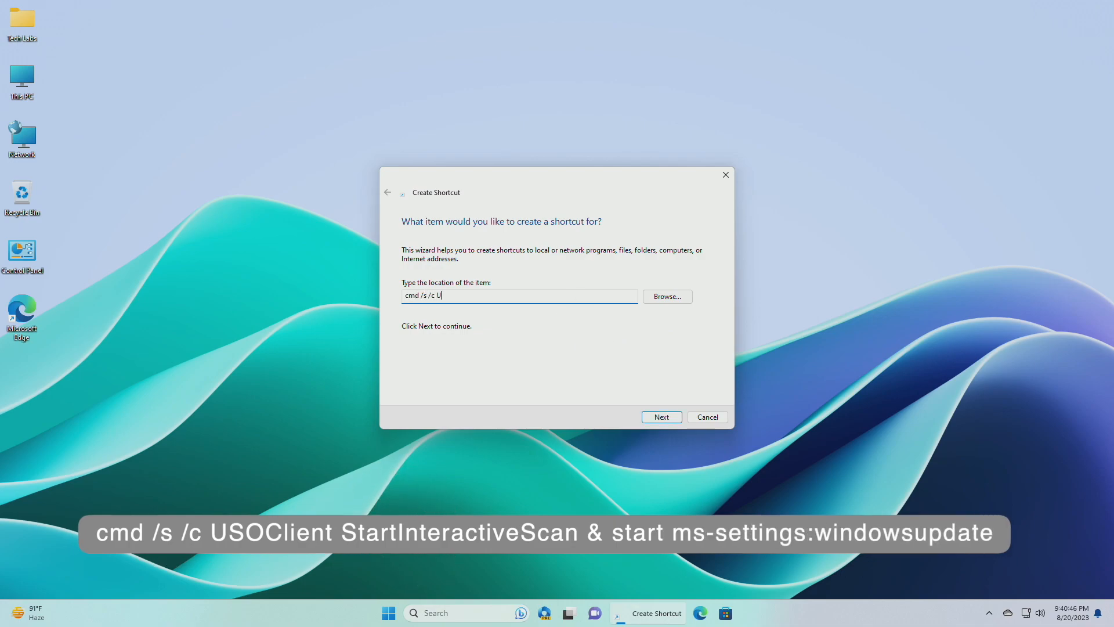
text(SOClient StarInteractiveScan & start m)
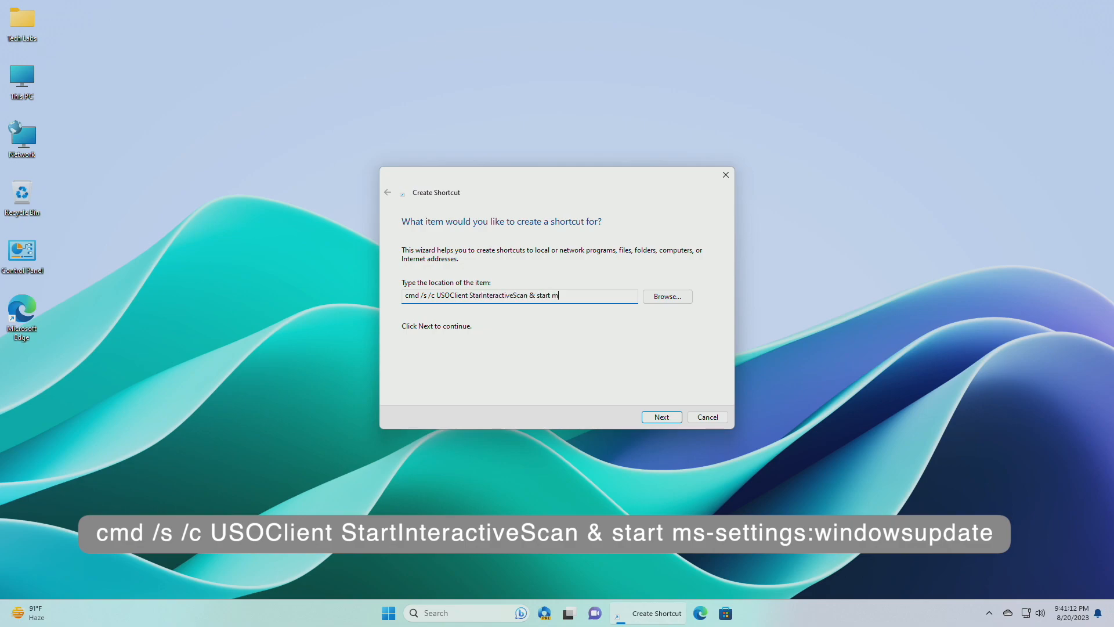
text(s-settings:windowsupdate)
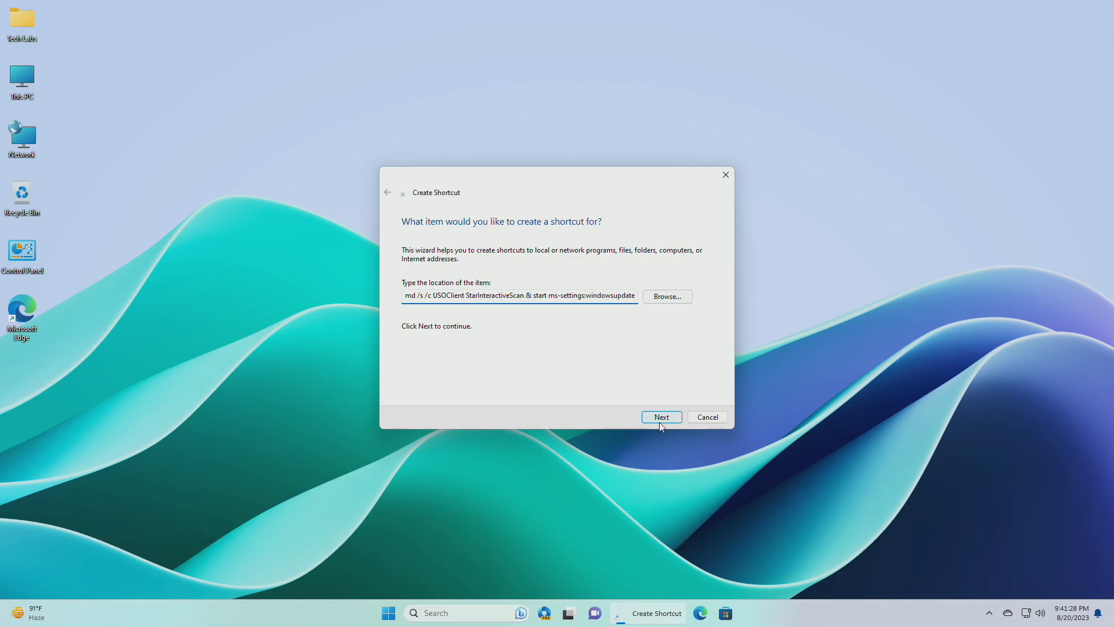
Name the shortcut 'Check For Update' and finish creating it on the desktop.
click(660, 417)
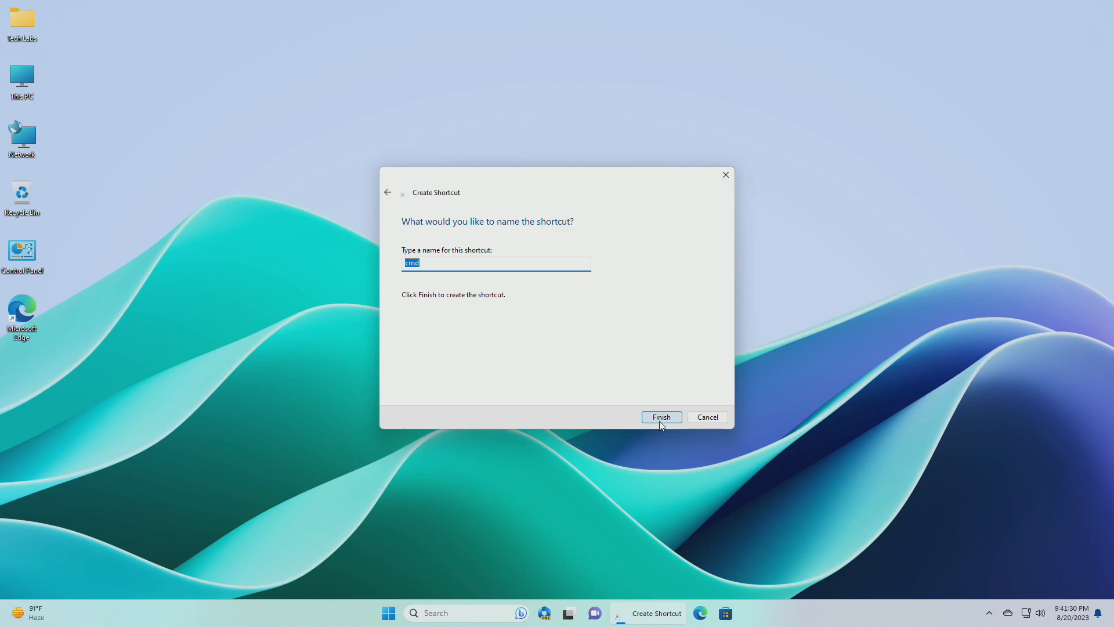
text(Check F)
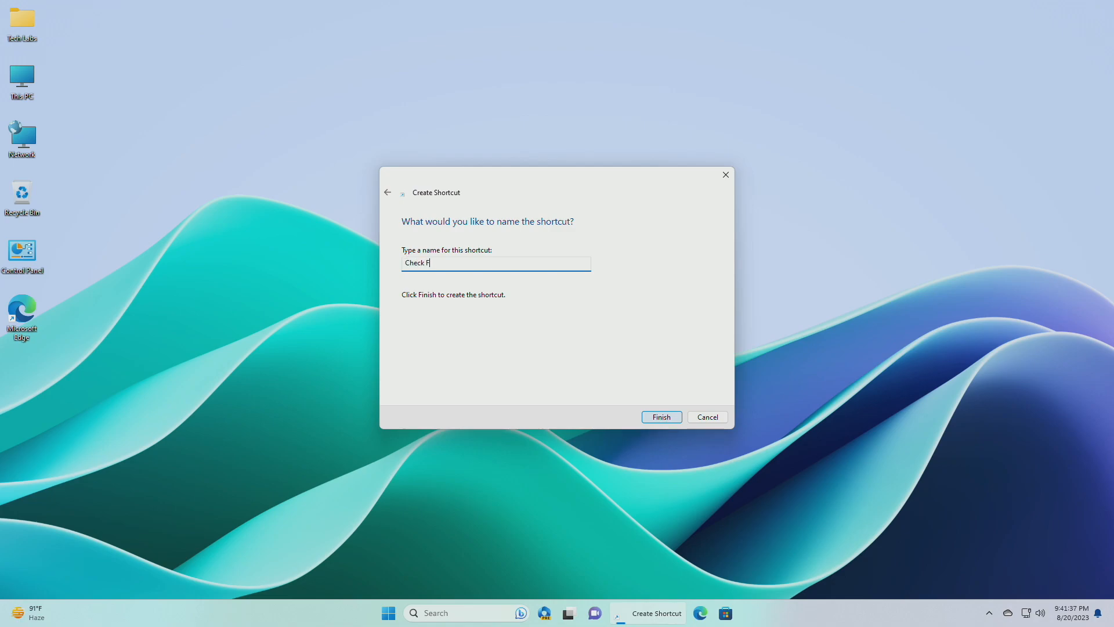
text(or Update)
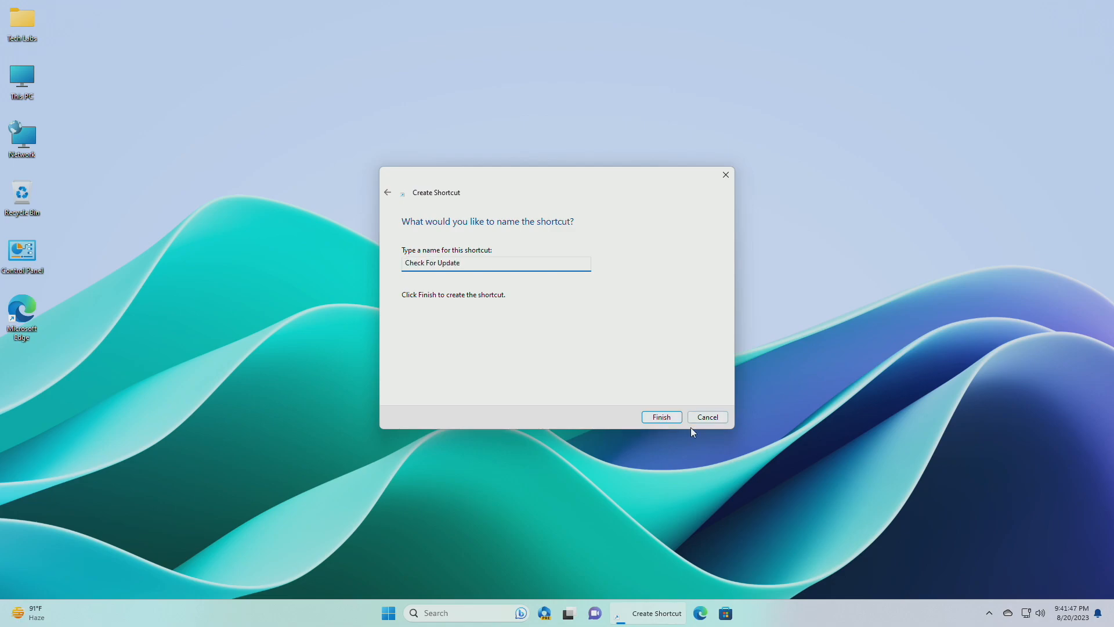
click(660, 416)
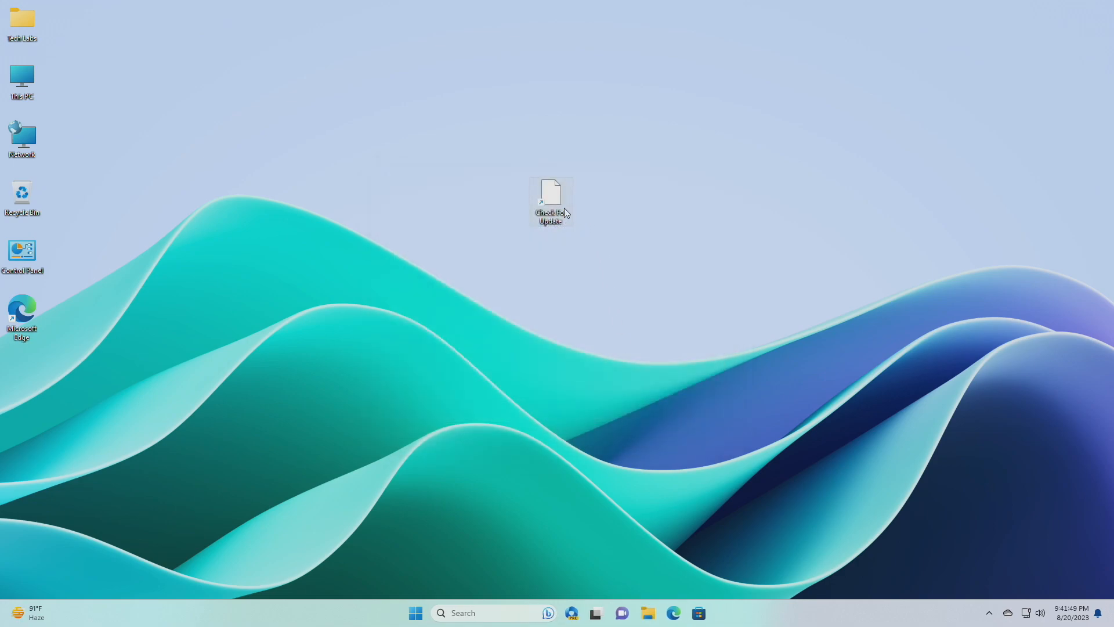
In the shortcut's properties, browse %SystemRoot%\System32\imageres.dll for the blue update-arrows icon.
right_click(550, 202)
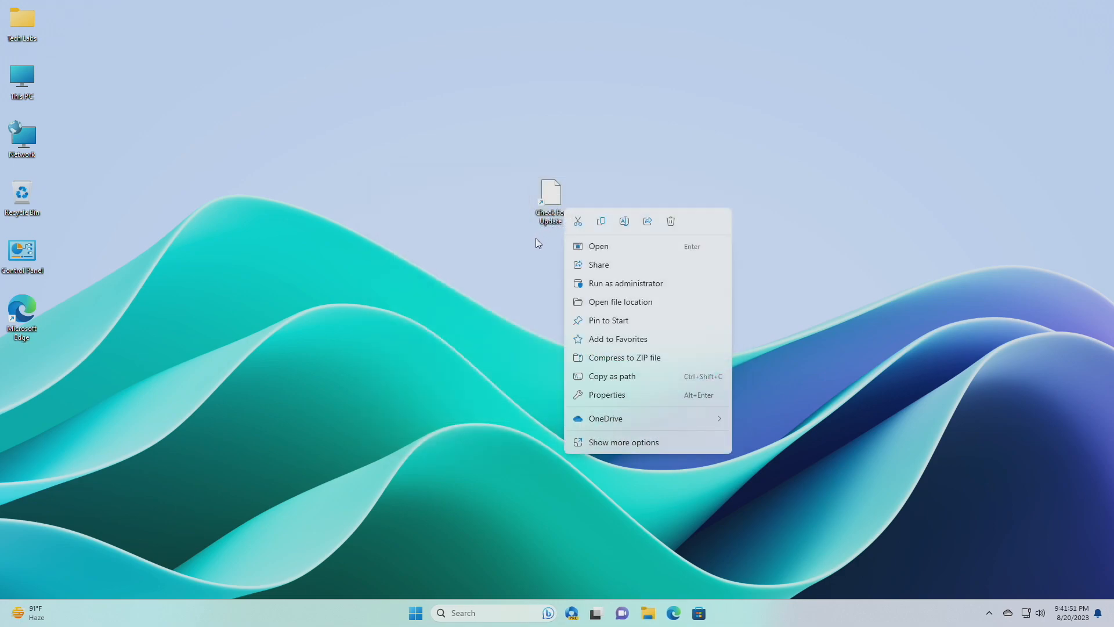
click(606, 395)
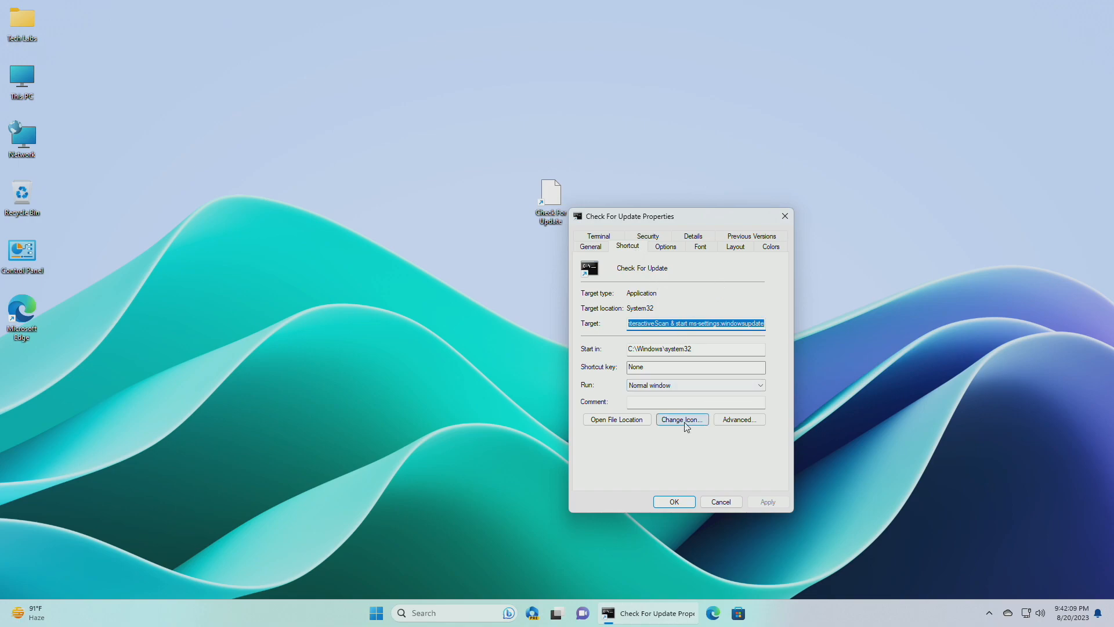
click(681, 419)
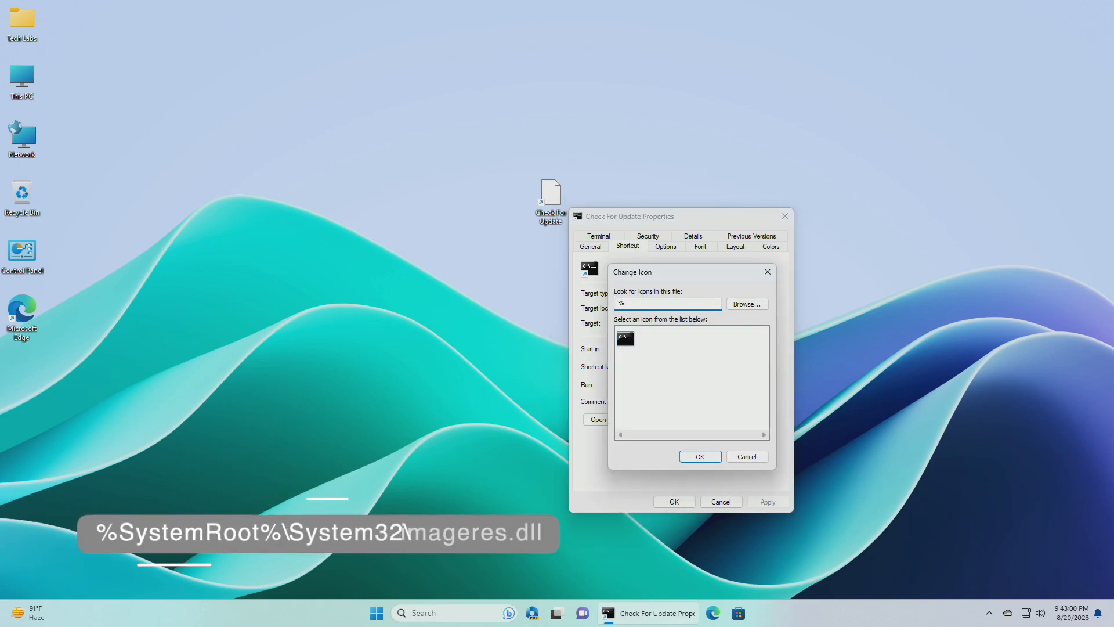
text(%SystemRoot%\System32\imageres)
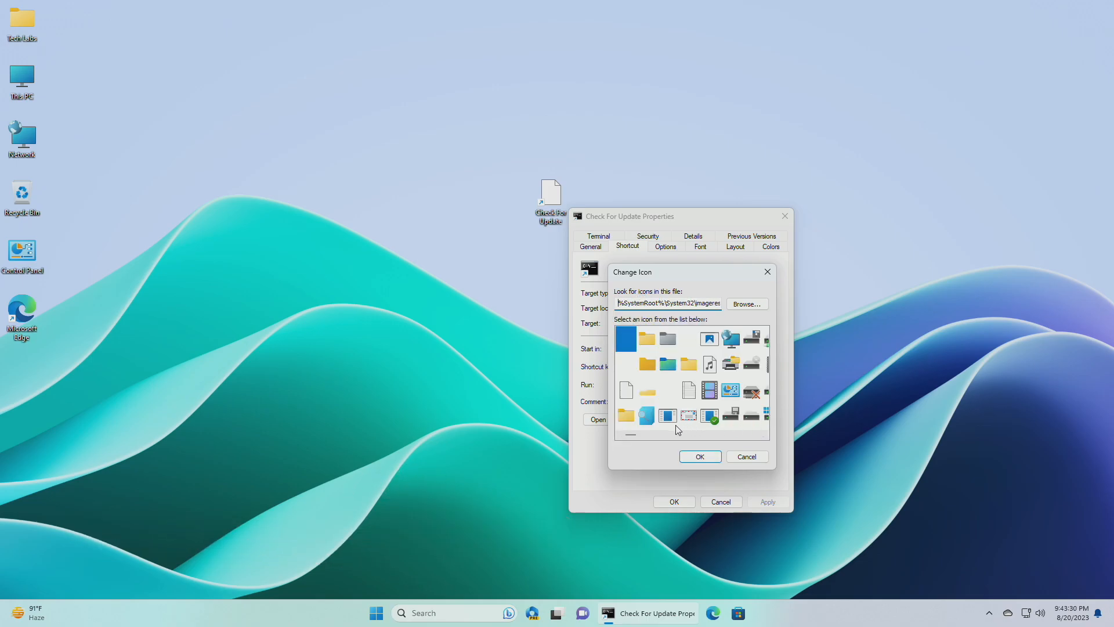
scroll(right, 3)
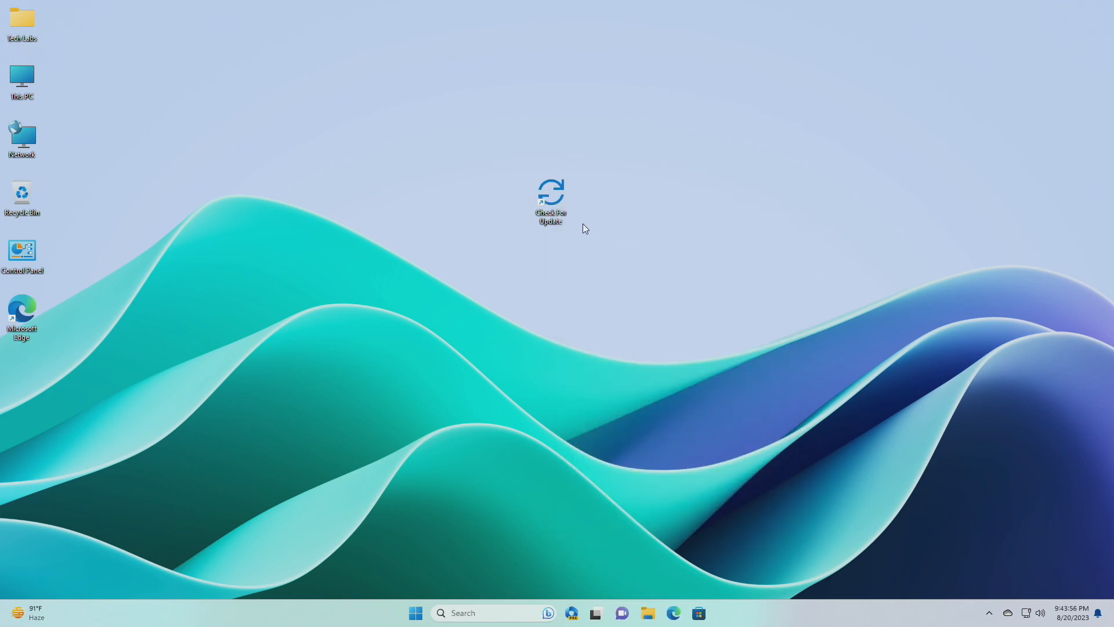
Launch Check For Update, landing on the Windows Update page showing you're up to date.
double_click(551, 202)
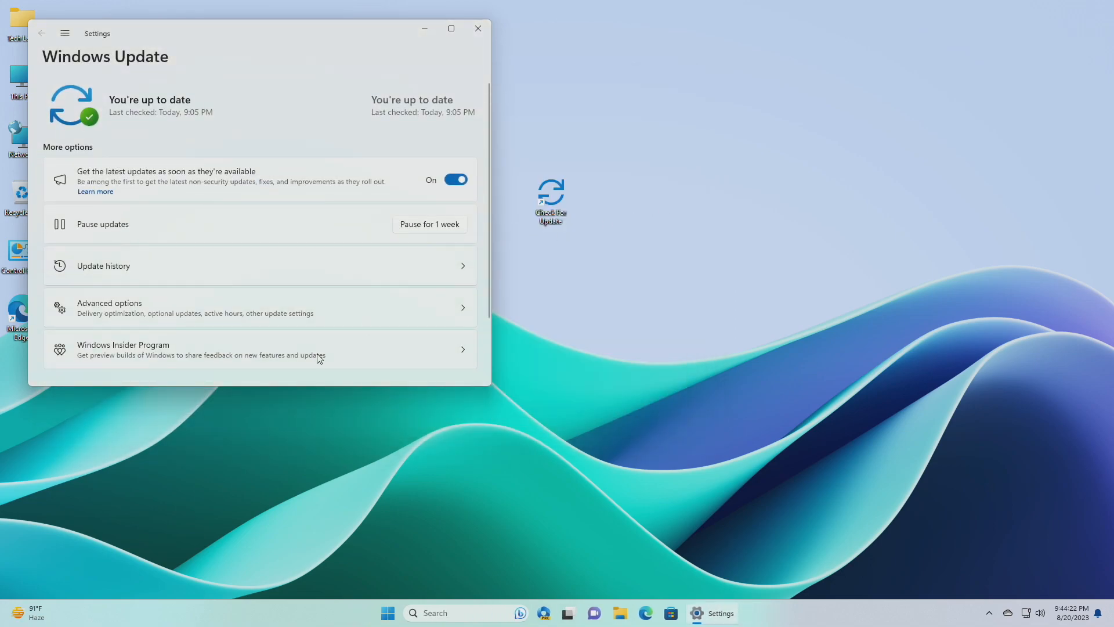
mouse_move(309, 137)
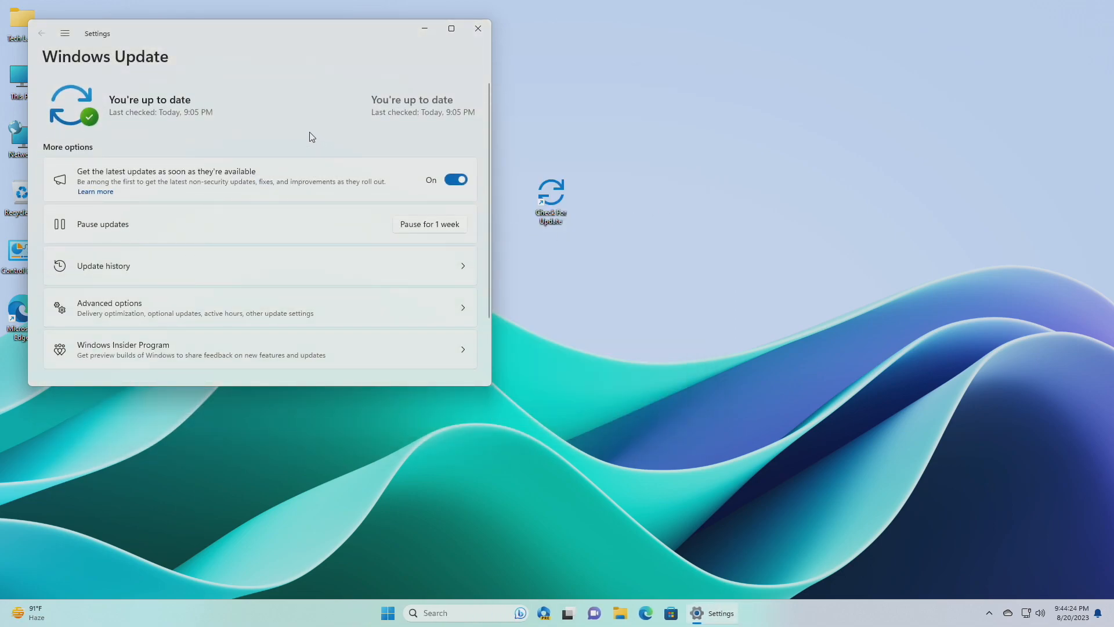